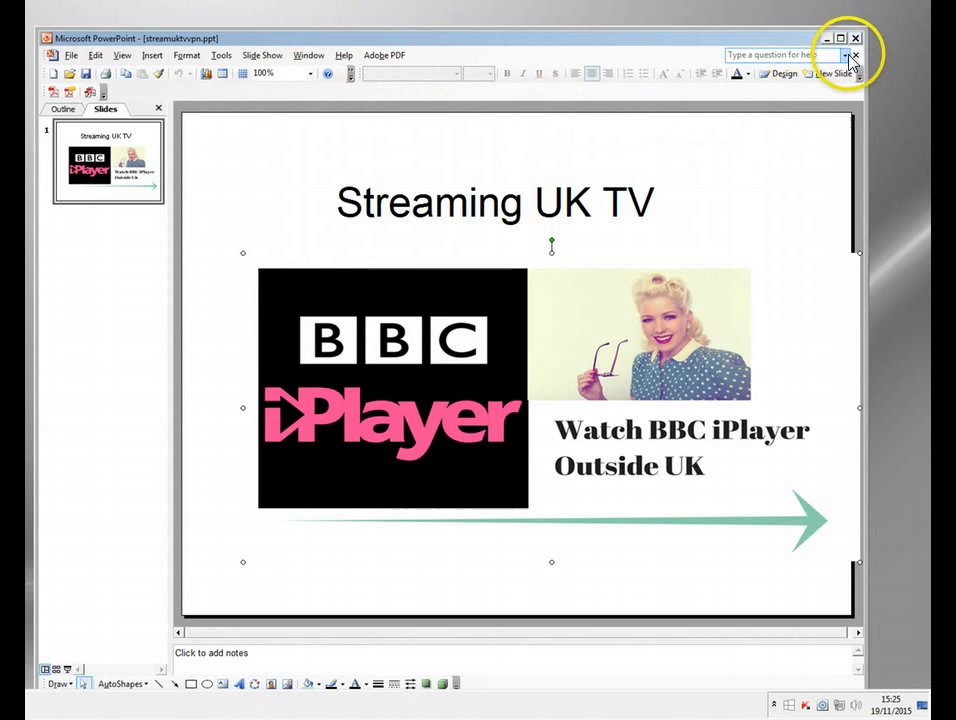
Close the Streaming UK TV presentation and exit PowerPoint.
left_click(855, 55)
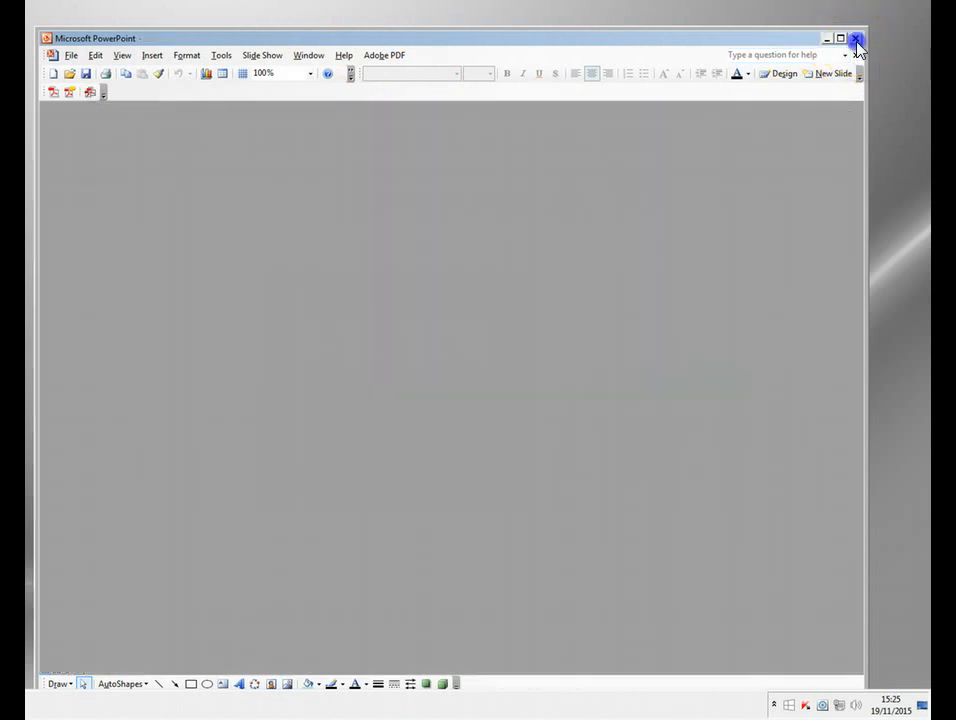
left_click(856, 38)
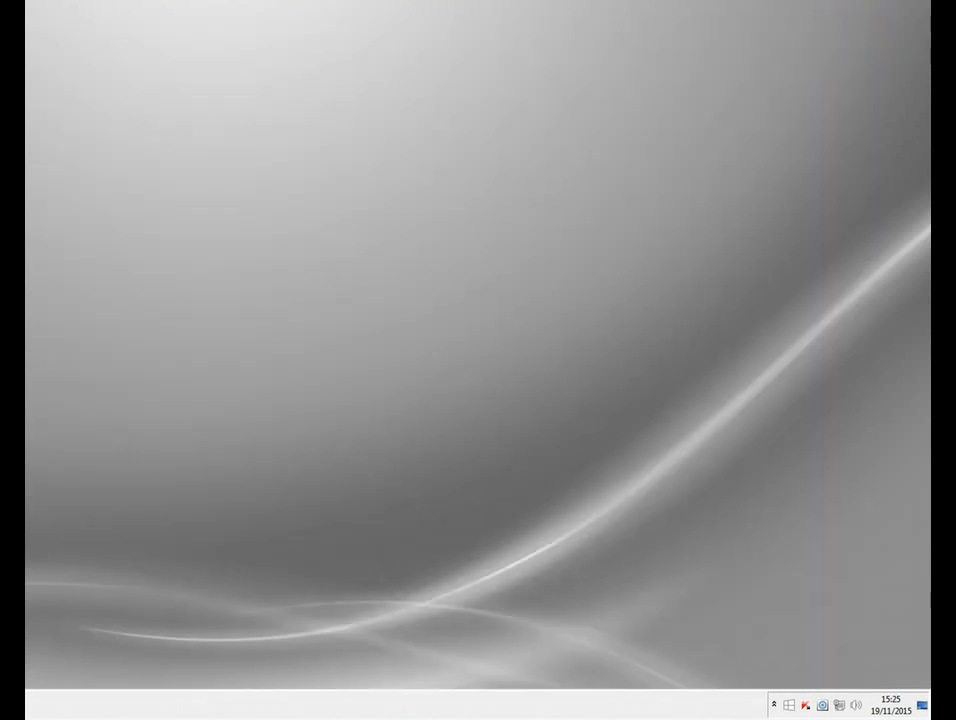
left_click(806, 705)
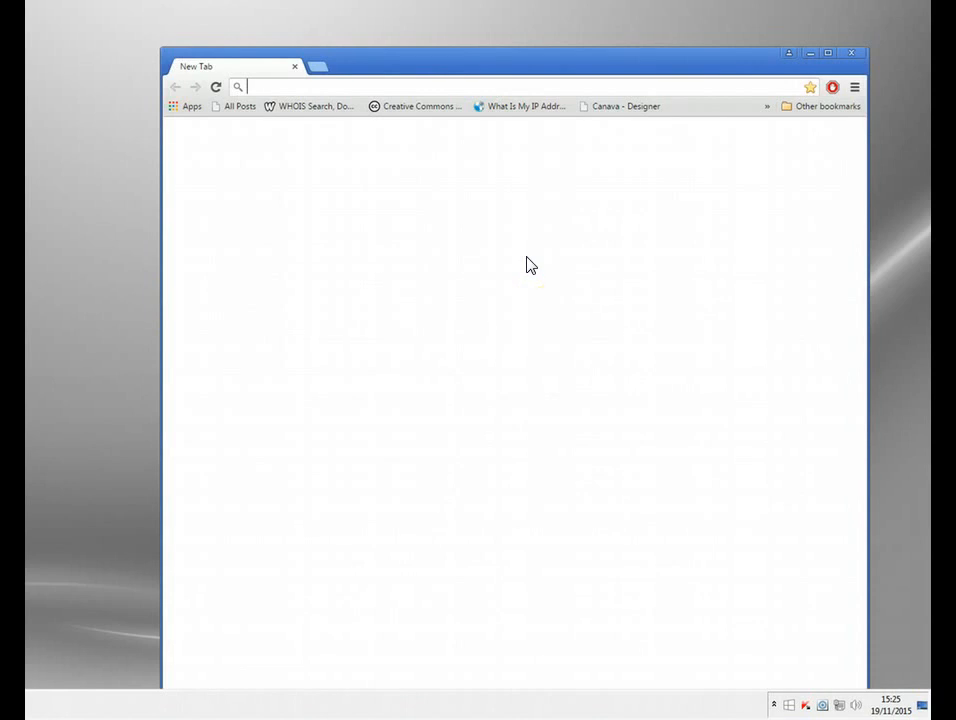
type("bbc.co.uk")
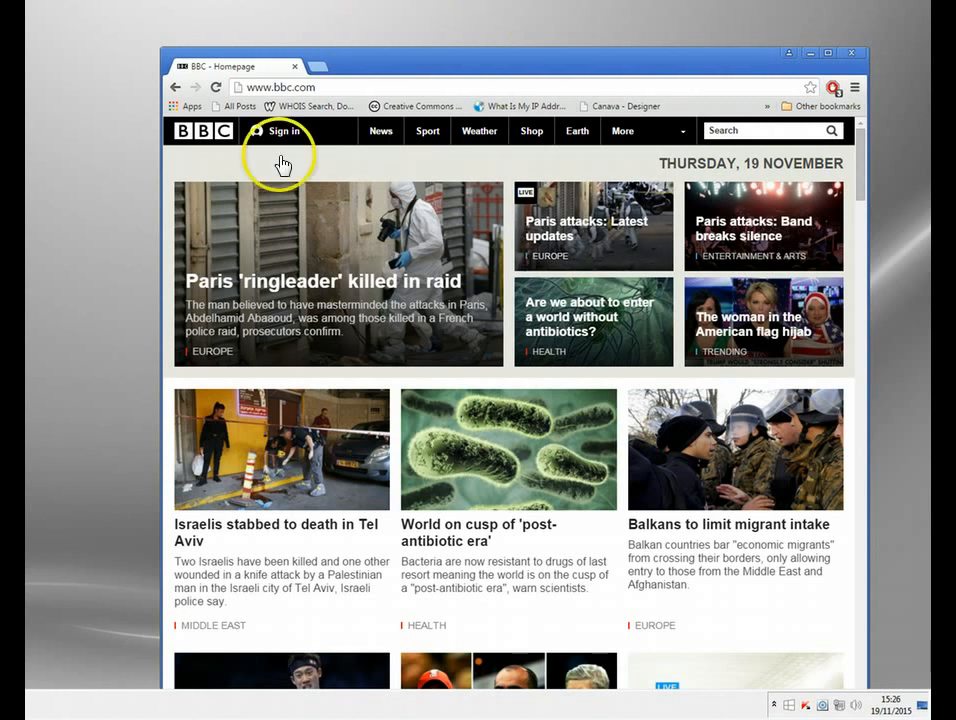
mouse_move(456, 277)
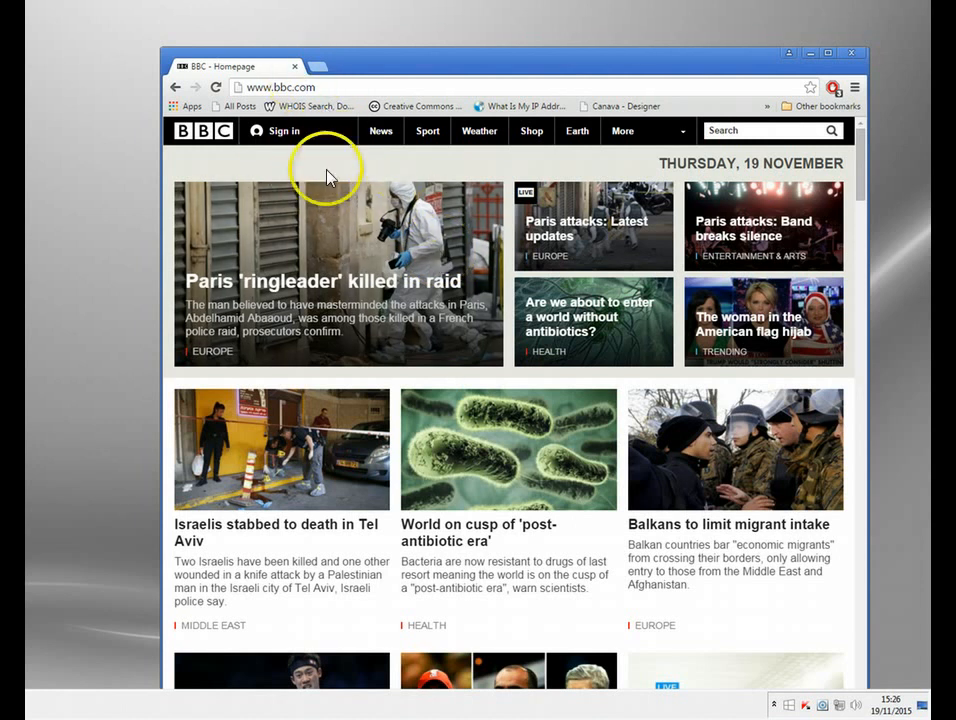
mouse_move(510, 240)
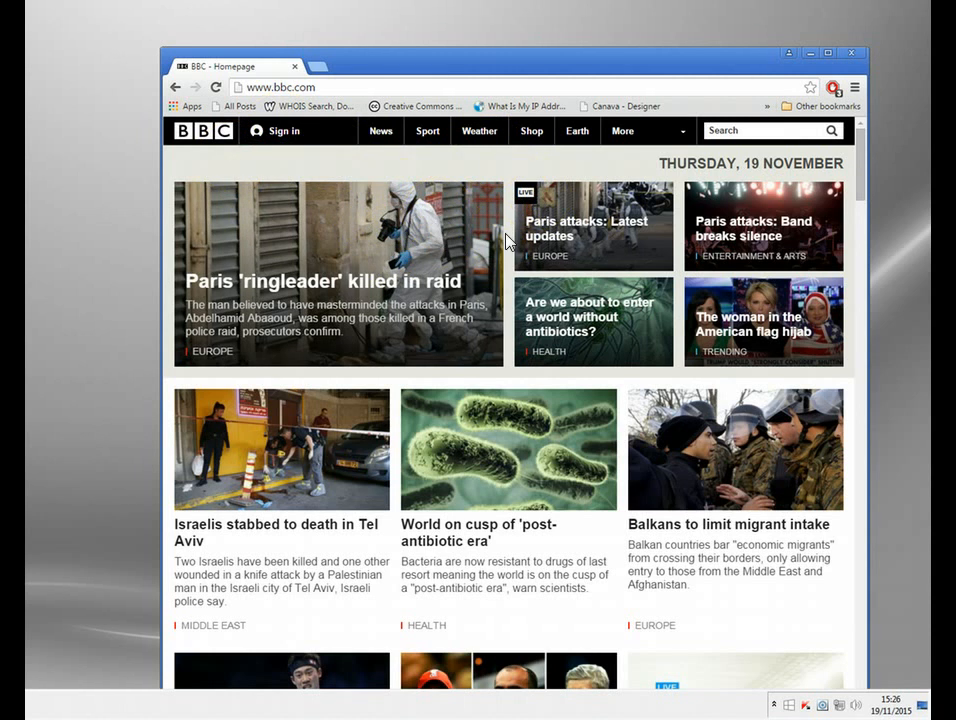
mouse_move(479, 131)
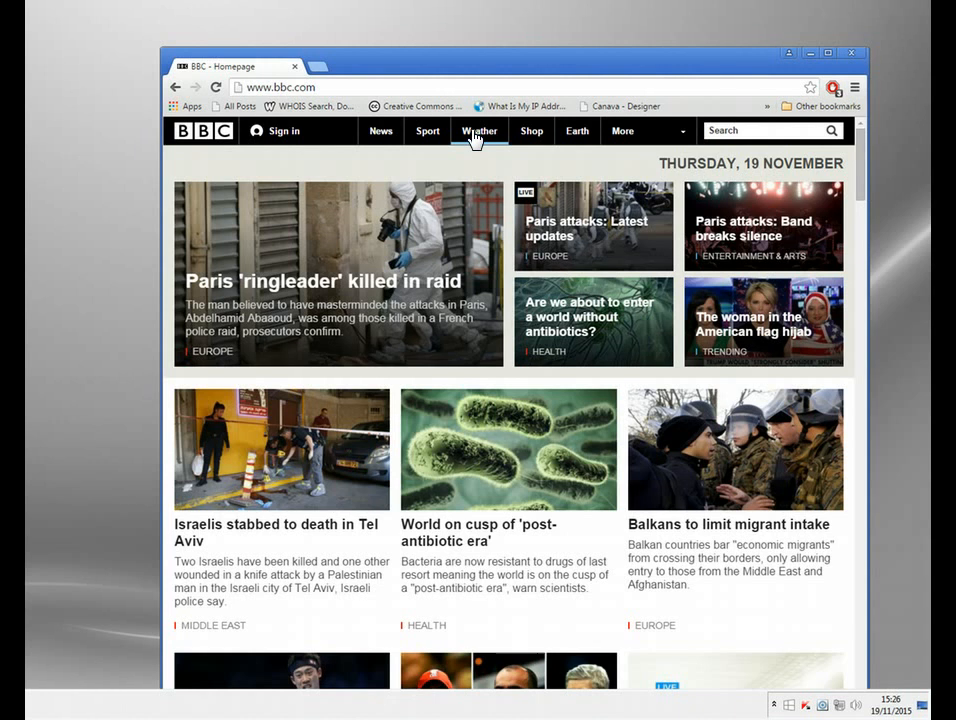
mouse_move(863, 70)
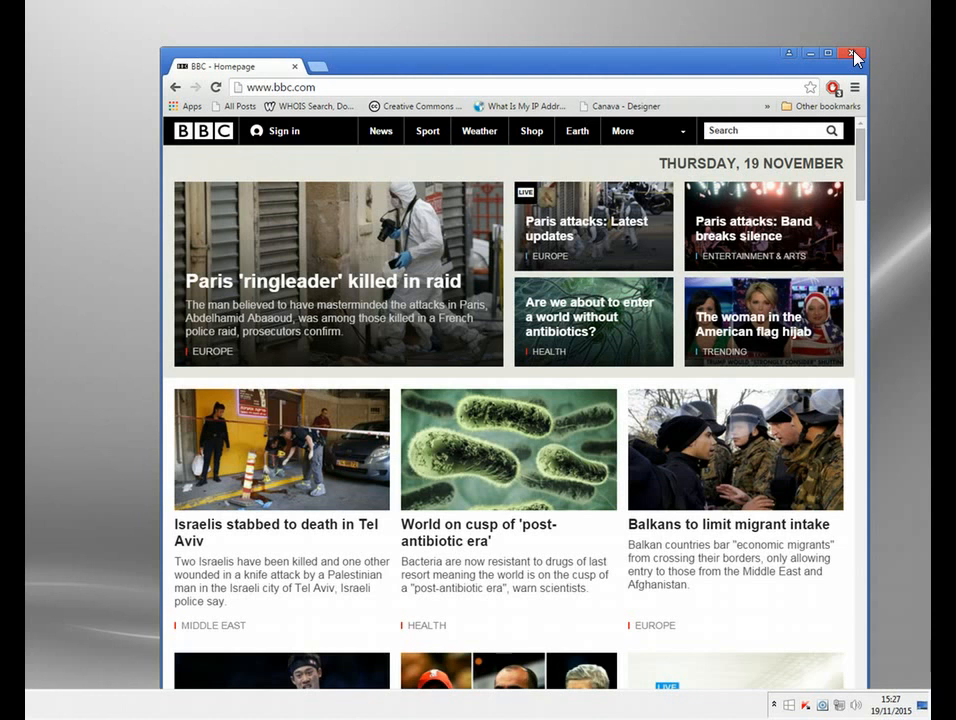
Close Chrome and launch Identity Cloaker from the hidden tray icons.
left_click(855, 54)
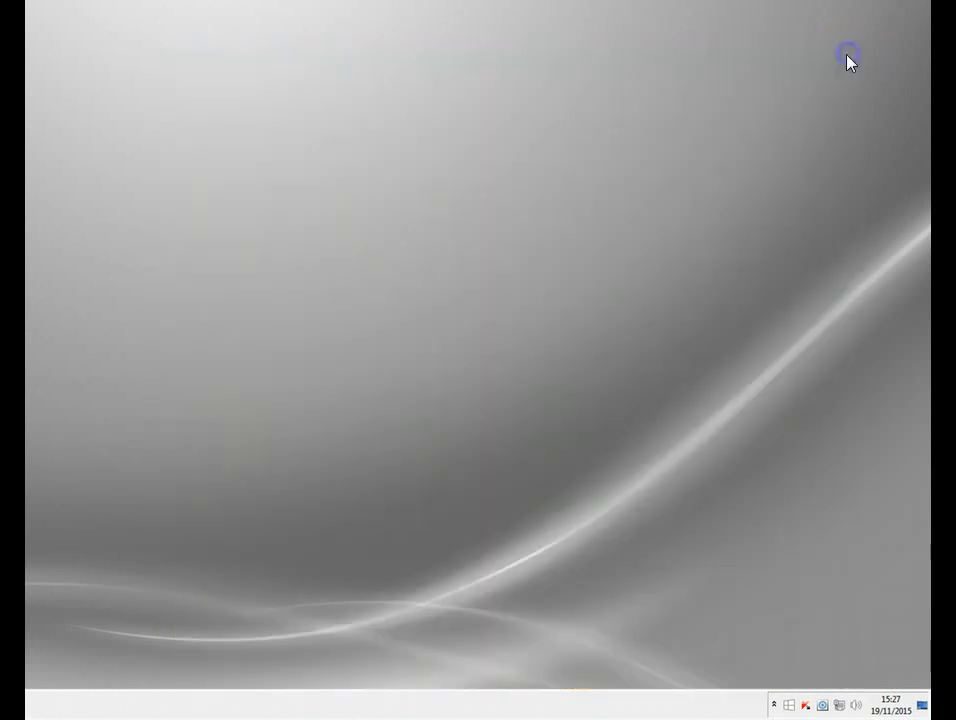
left_click(774, 705)
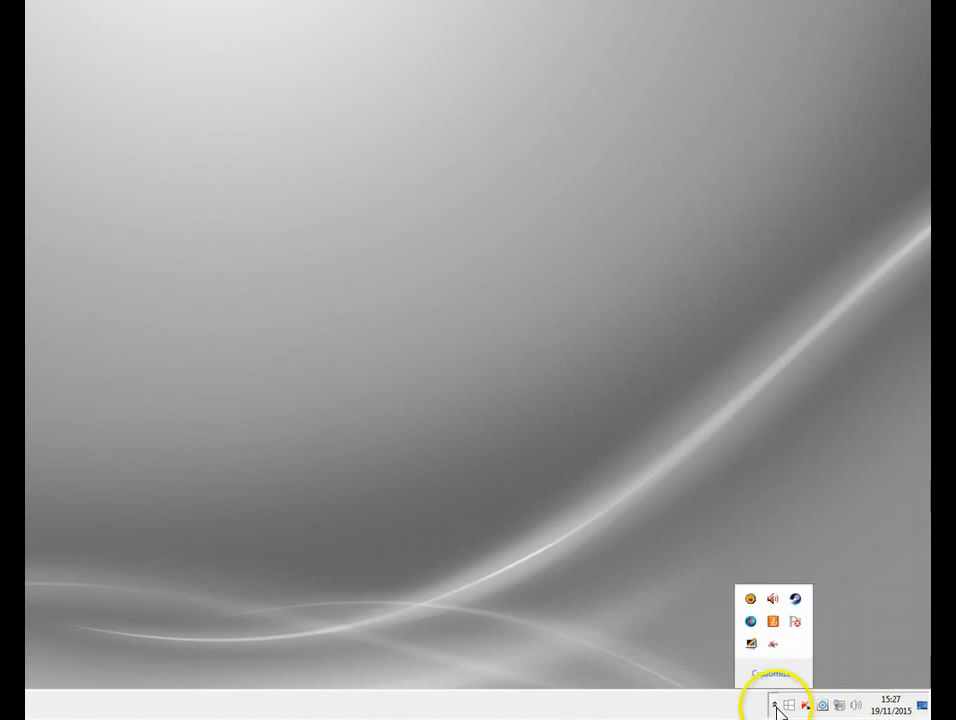
left_click(751, 599)
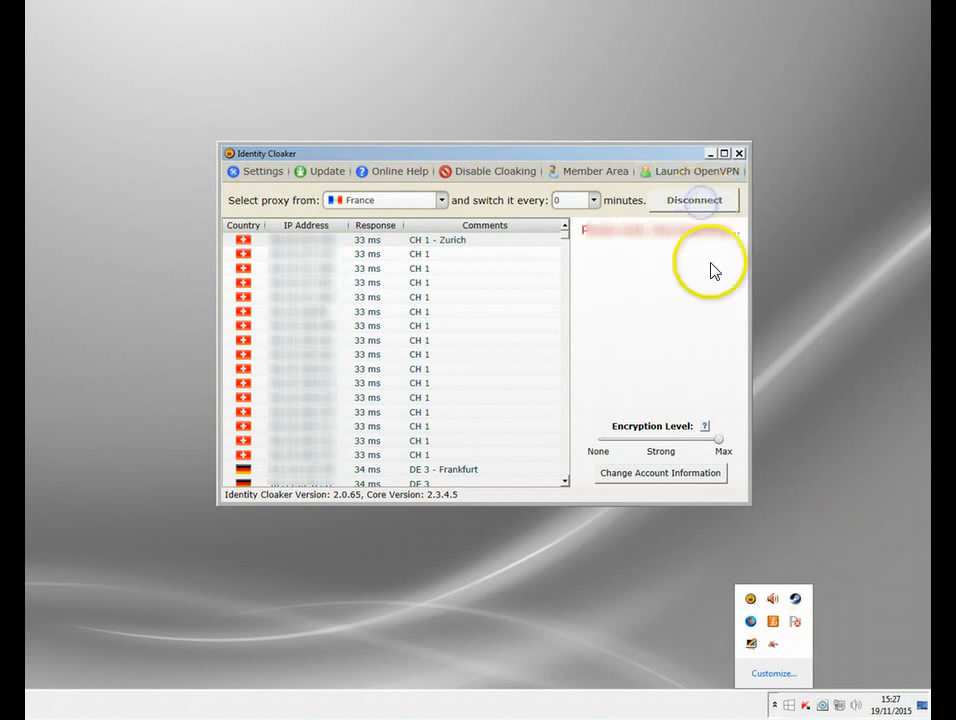
Disconnect the France proxy and open the proxy country dropdown.
left_click(694, 199)
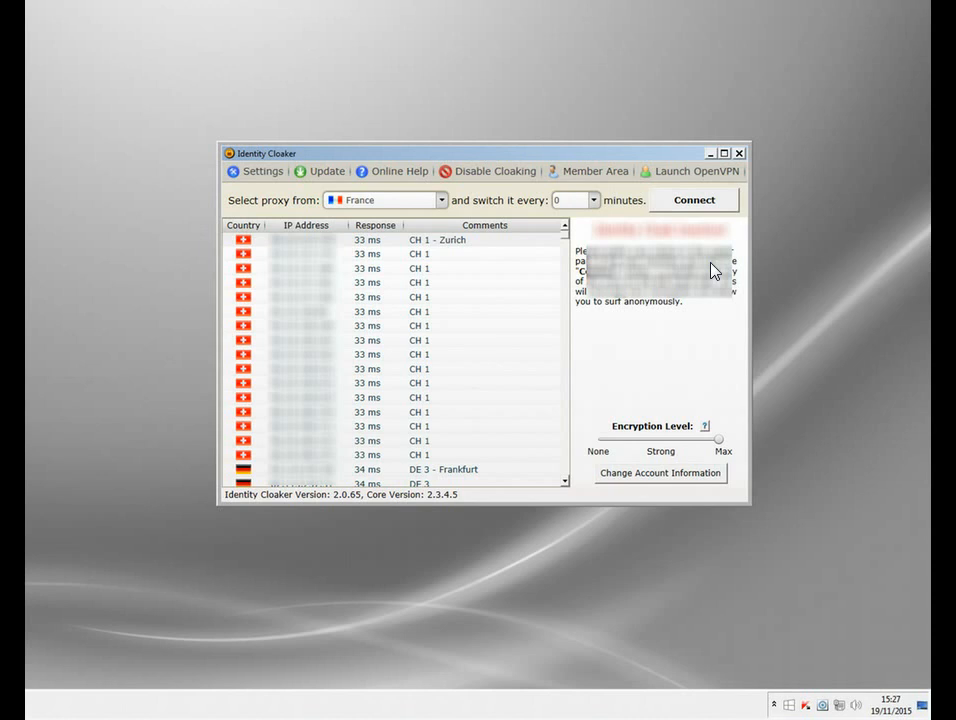
scroll("down", 3)
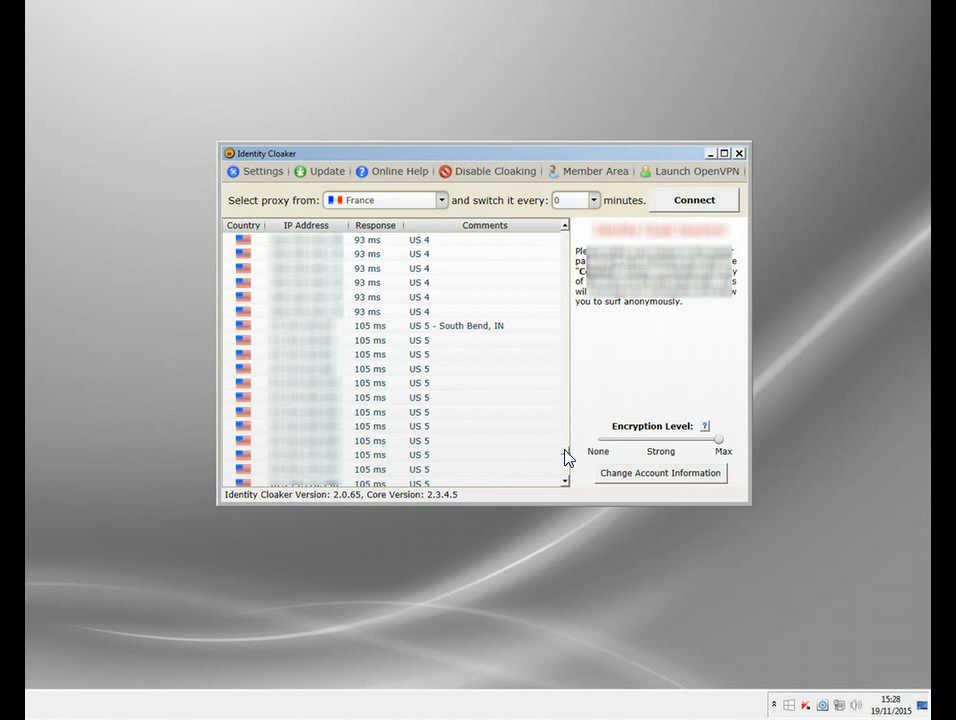
left_click(440, 200)
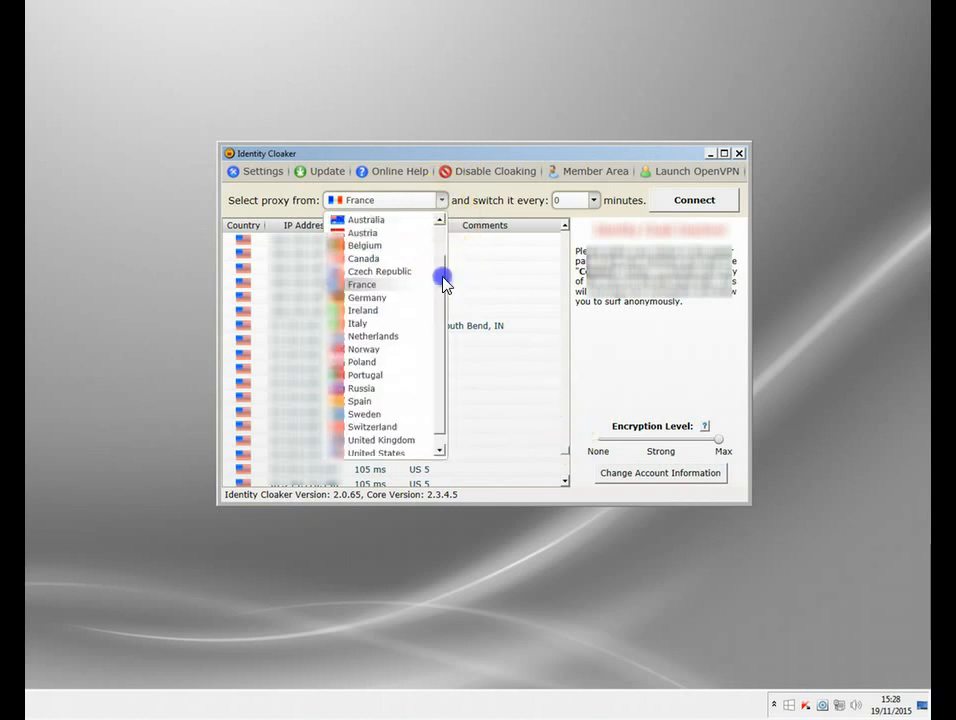
Select United Kingdom and connect through a UK proxy server.
left_click(378, 453)
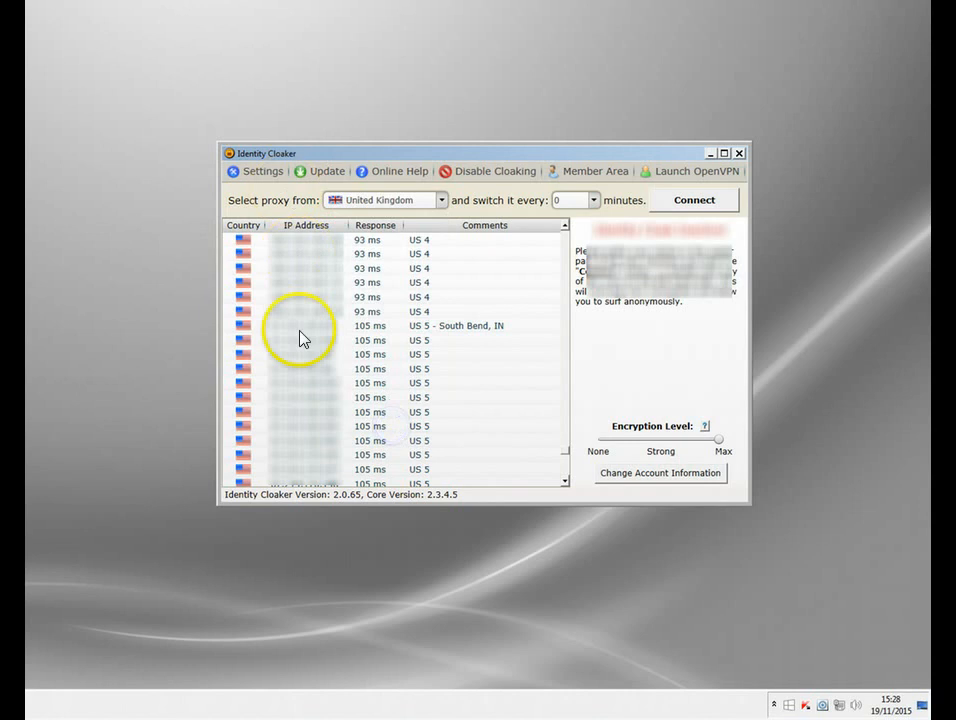
mouse_move(418, 282)
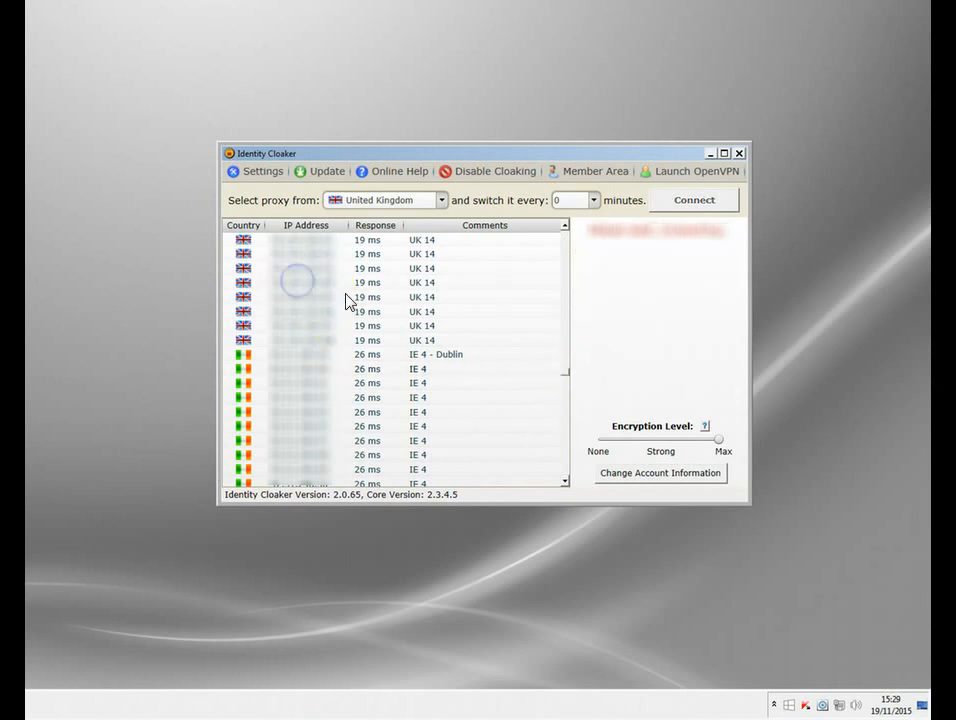
left_click(693, 199)
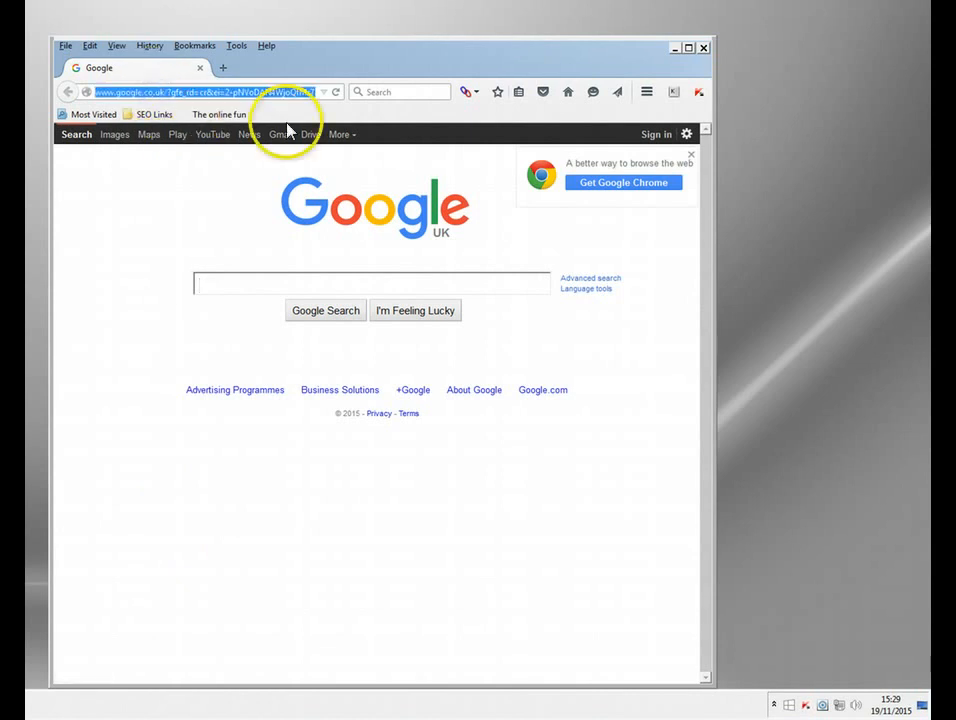
Load bbc.co.uk in Firefox to reach the UK BBC homepage.
type("bbc.co.uk")
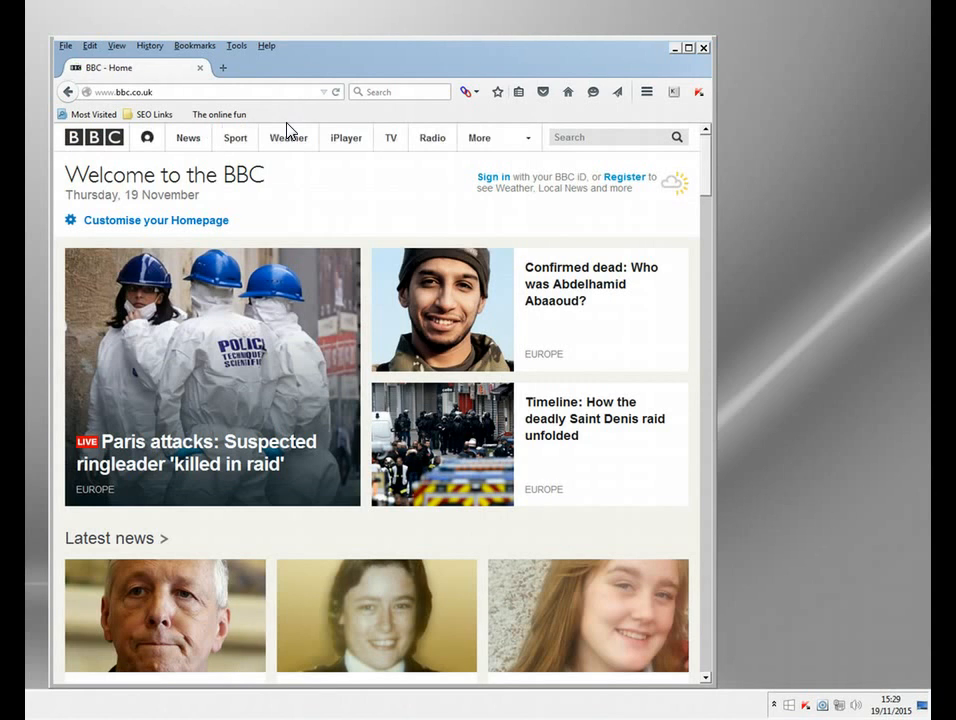
mouse_move(718, 358)
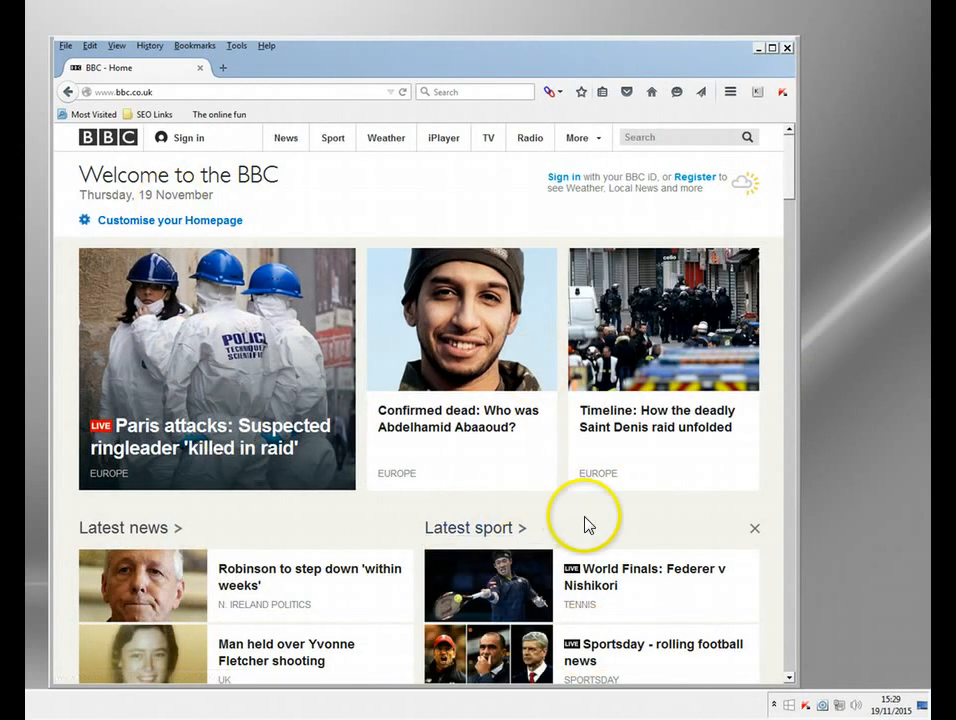
mouse_move(286, 143)
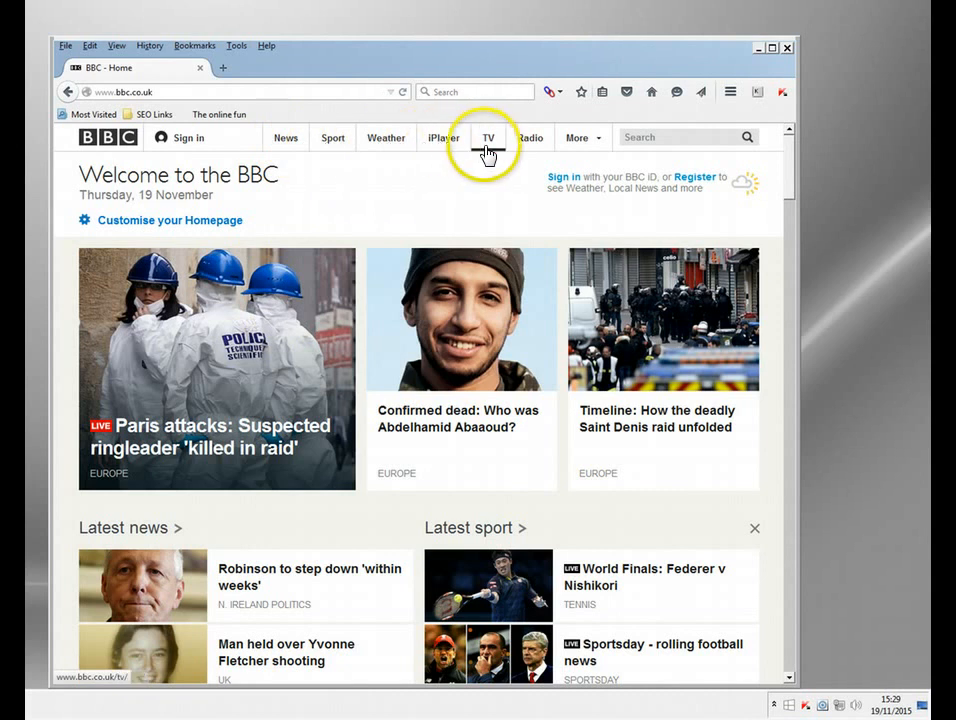
Open BBC TV and start the live BBC News stream, accepting the TV Licensing notice.
left_click(488, 137)
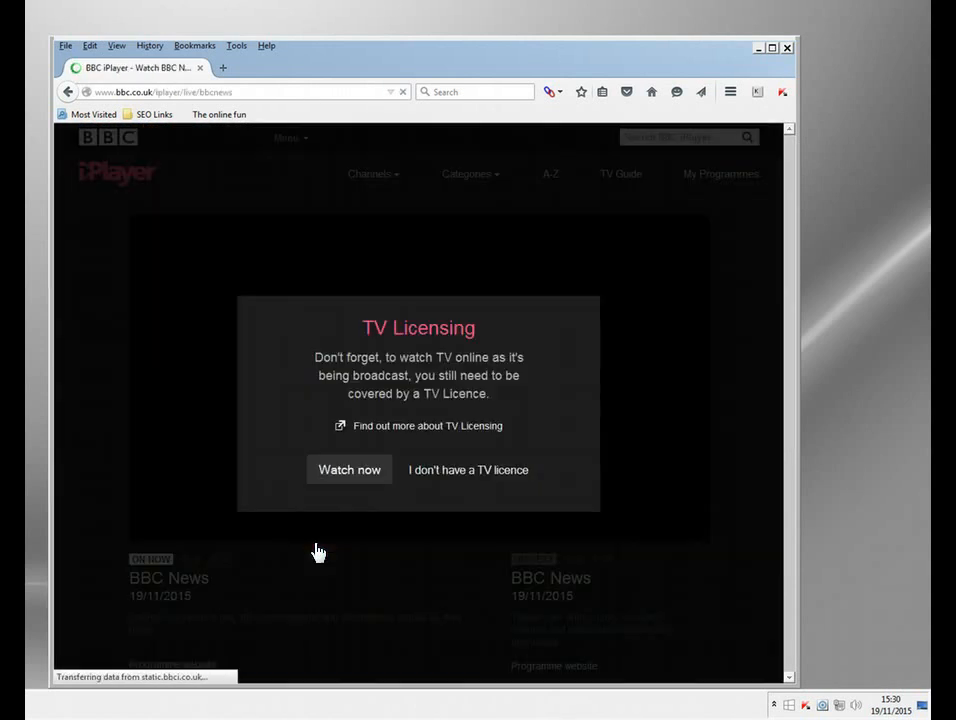
left_click(349, 469)
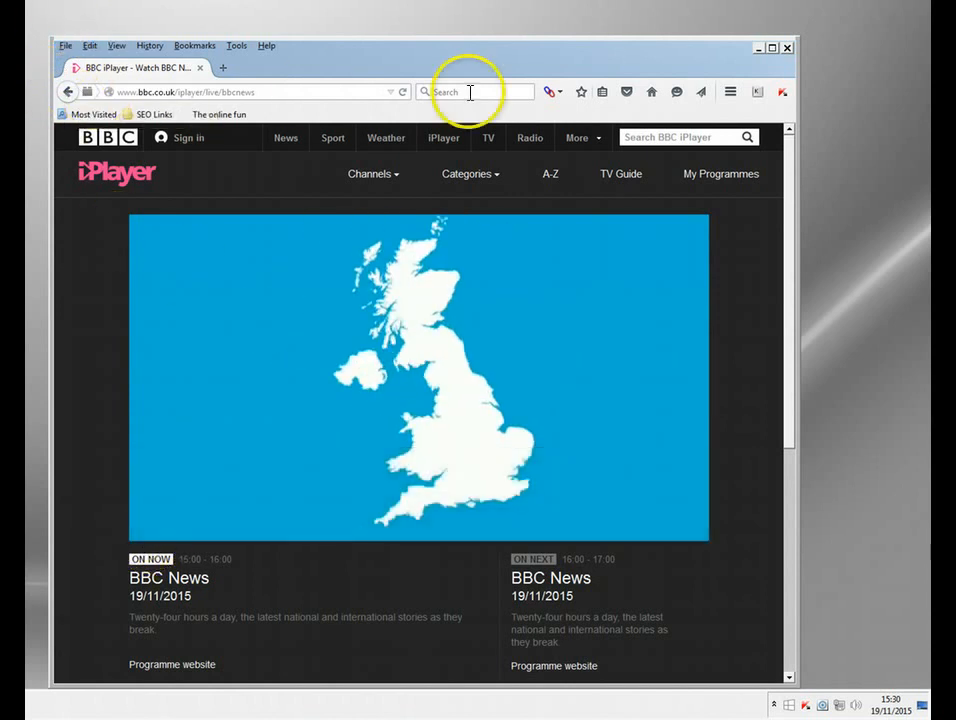
Open TV On Now and scroll through current and next programmes per channel.
left_click(488, 137)
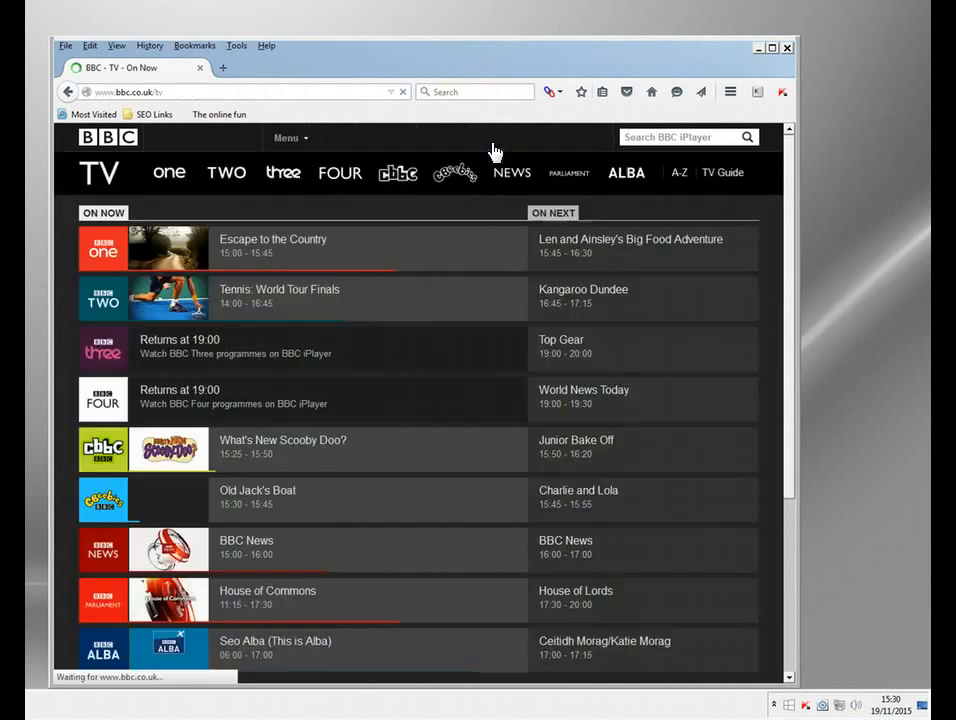
scroll("down", 3)
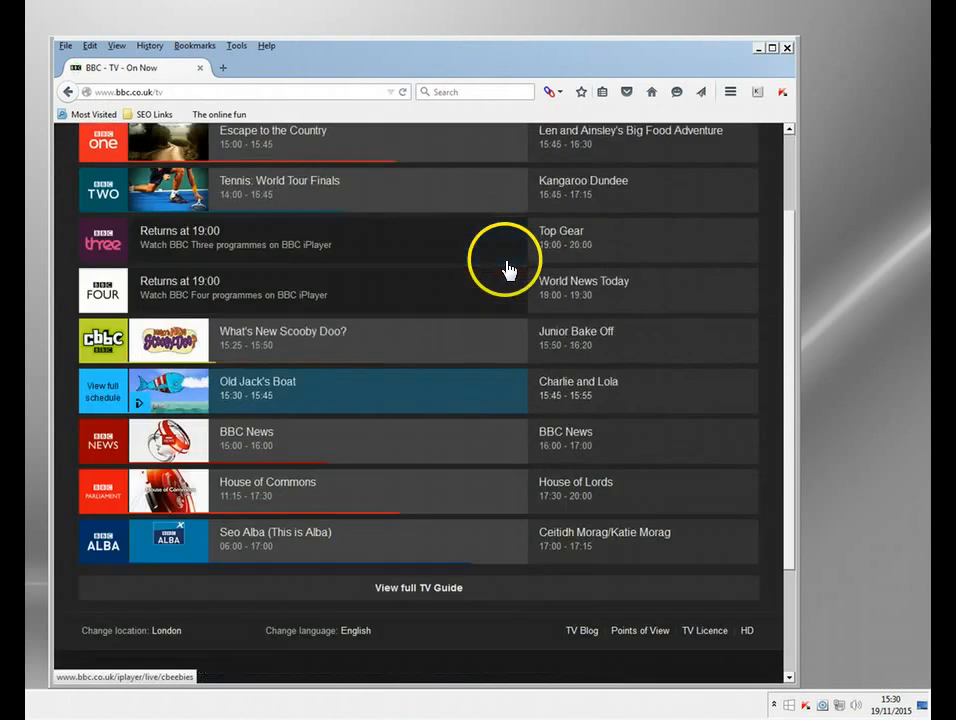
scroll("up", 3)
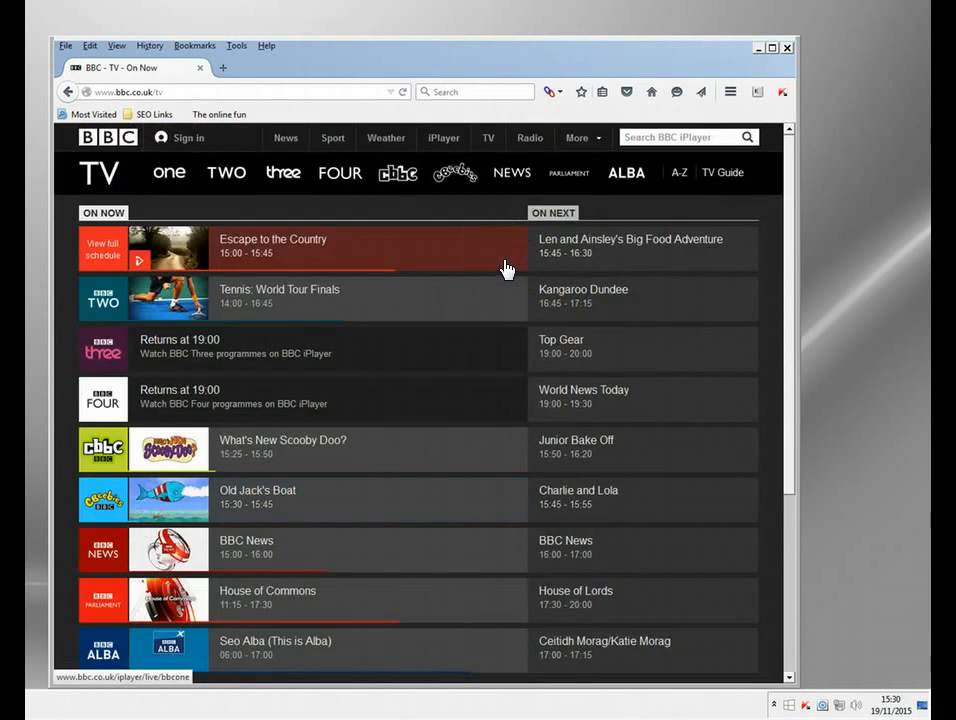